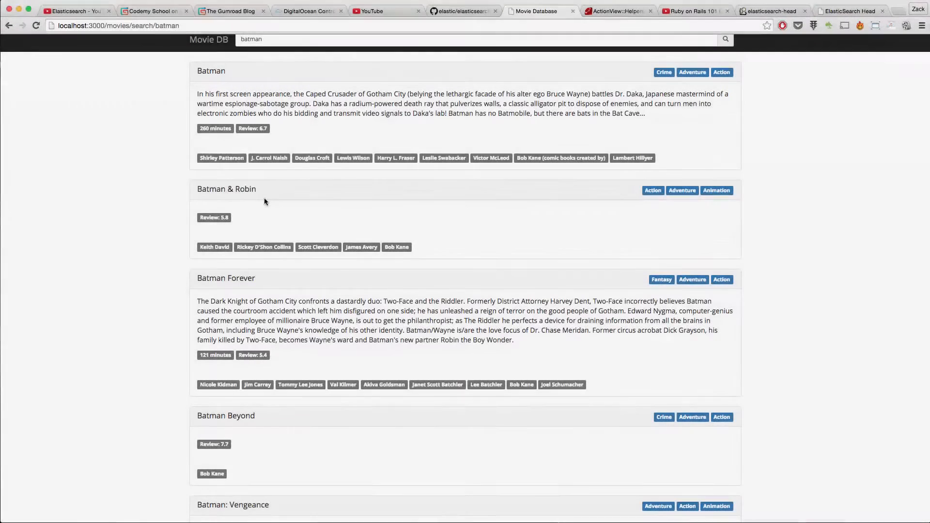
mouse_move(305, 200)
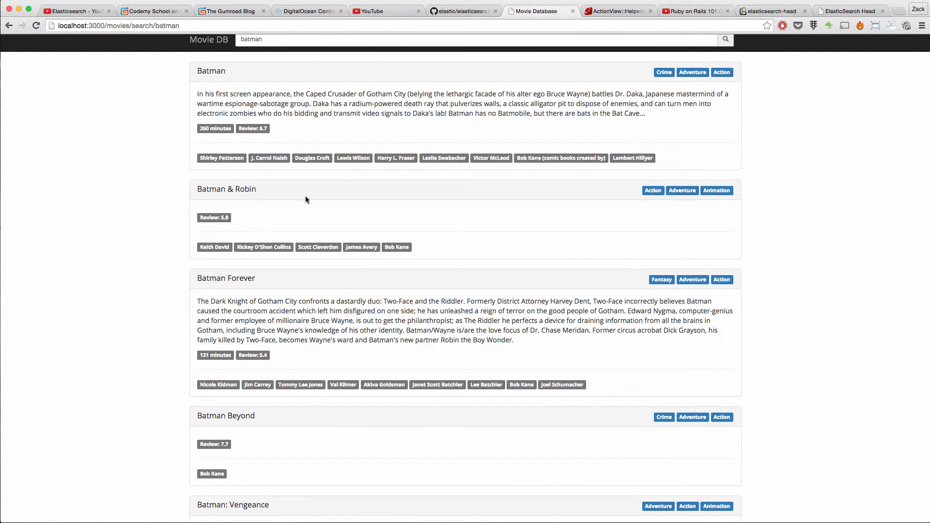
Search the Movie DB app for 'superman' in place of 'batman'
scroll("down", 3)
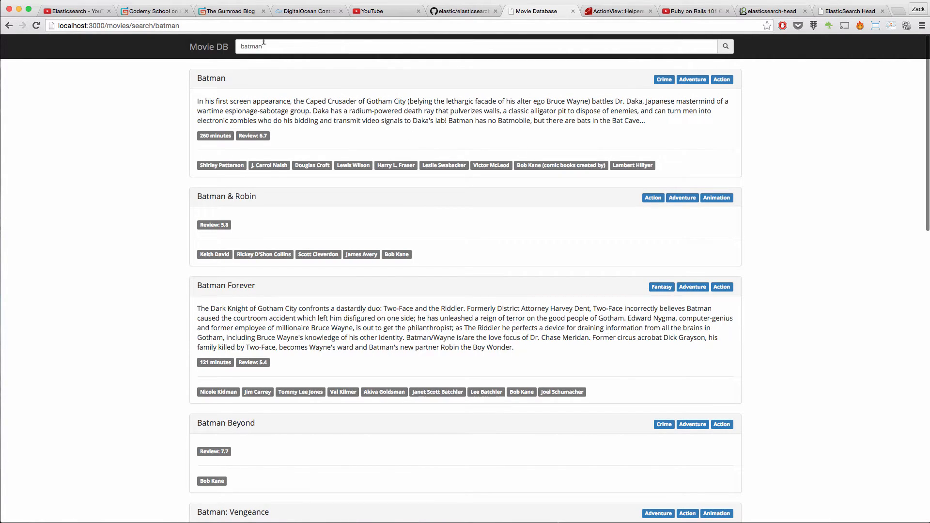
left_click(308, 46)
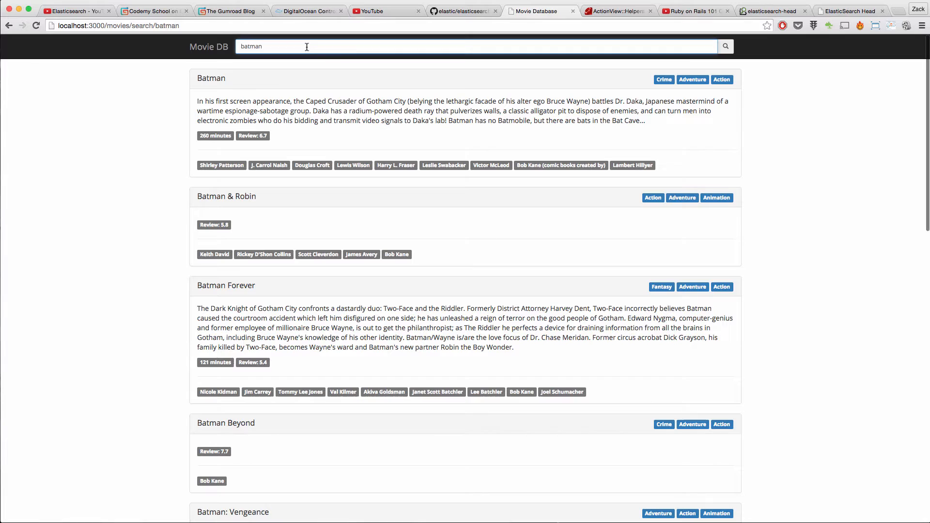
type("super")
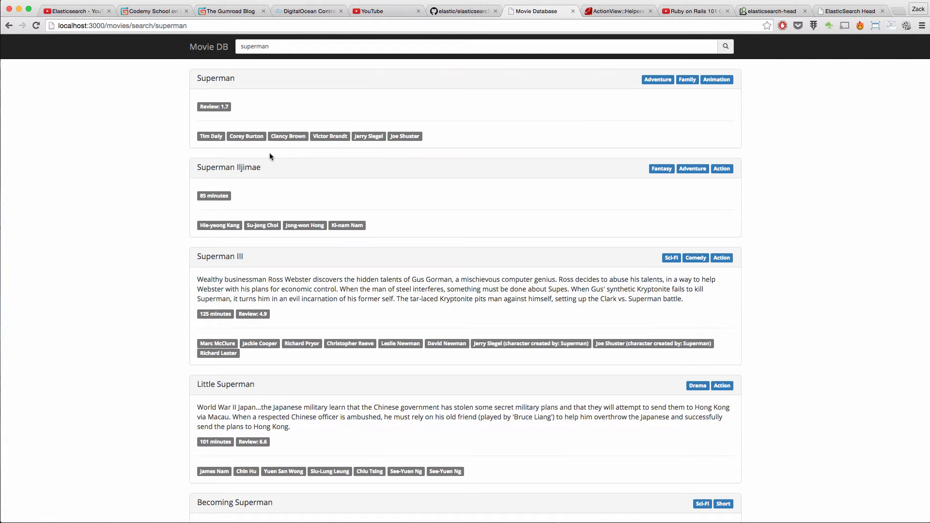
mouse_move(473, 350)
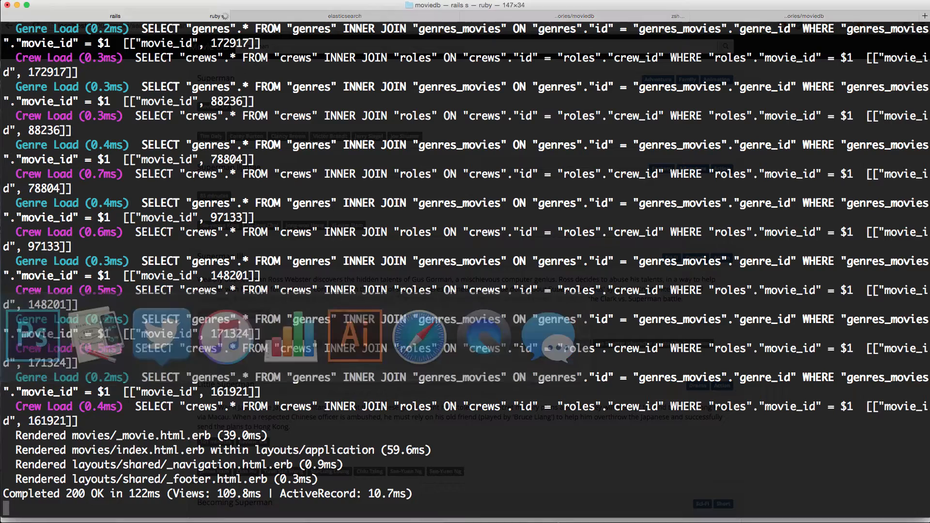
Scroll through the rails server log of the superman request's genre and crew queries
scroll("down", 3)
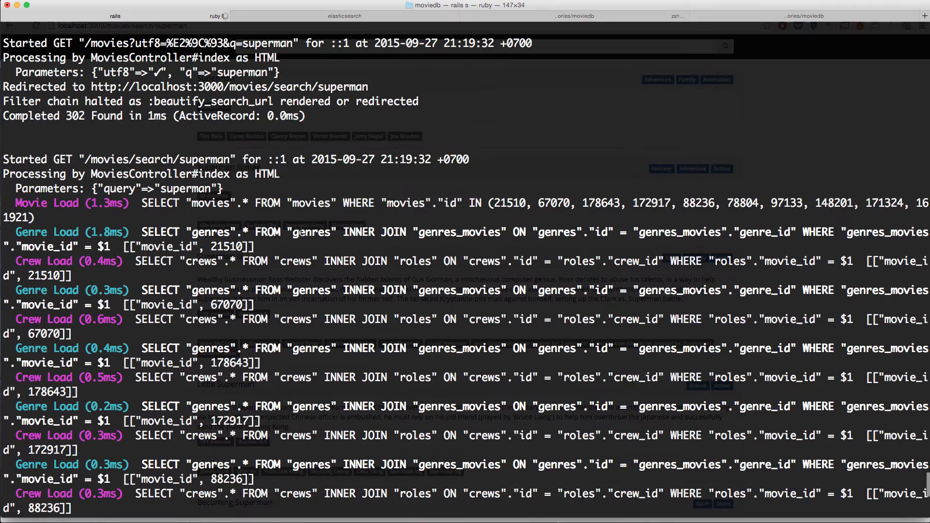
scroll("down", 3)
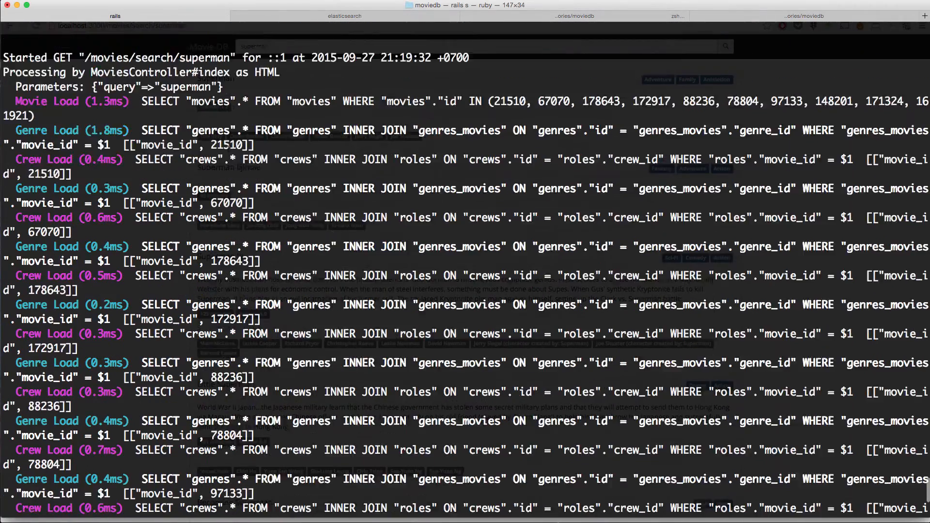
scroll("down", 3)
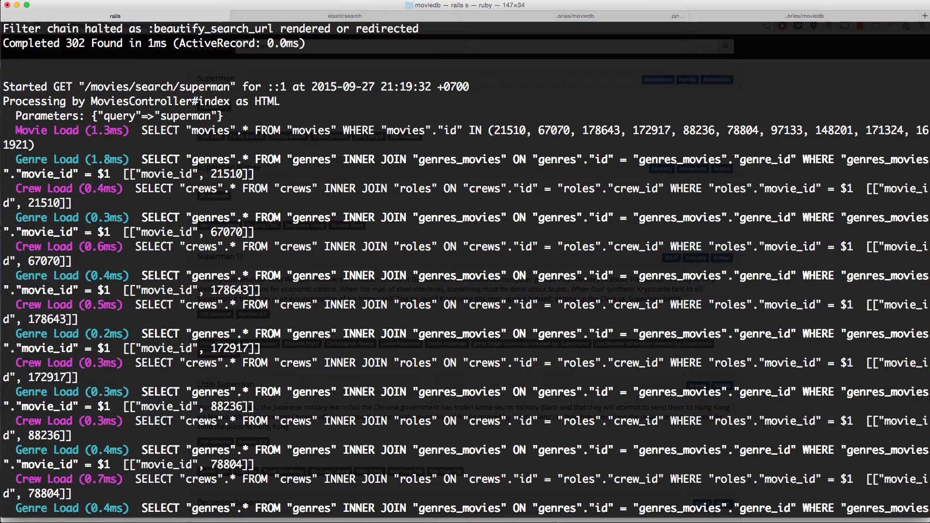
scroll("down", 3)
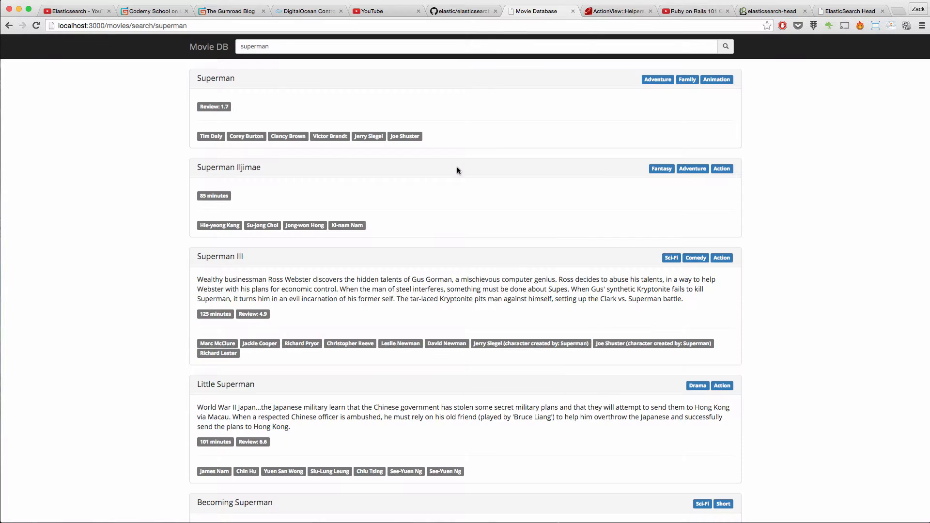
Browse the movies index in Elasticsearch Head and view the Joseph: King of Dreams source JSON
left_click(851, 11)
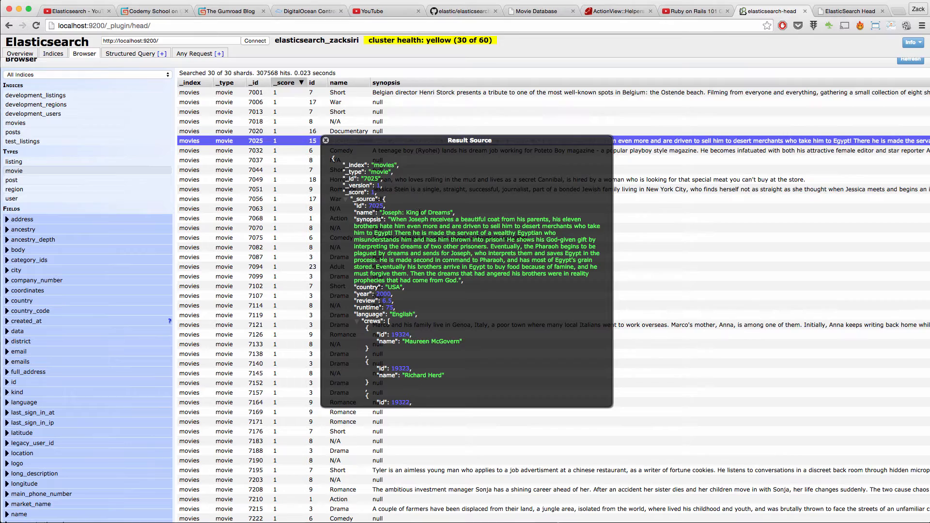
mouse_move(349, 201)
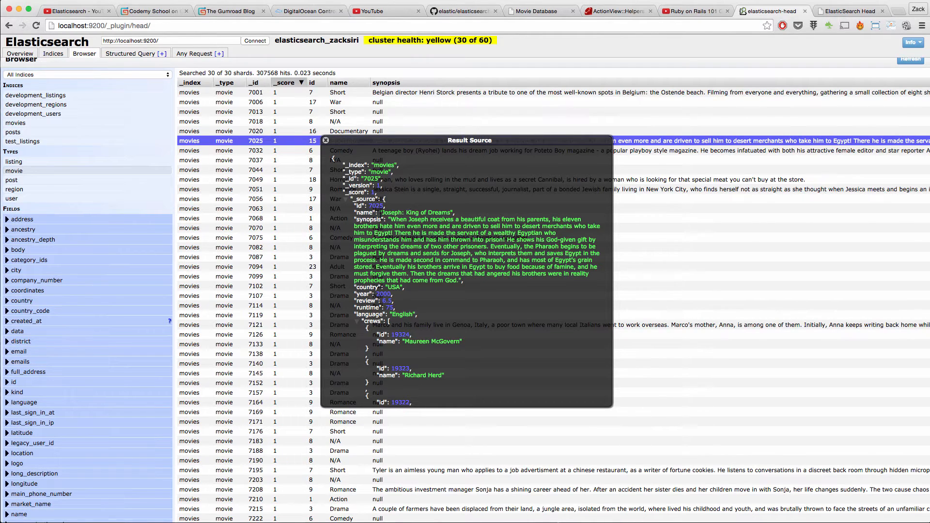
scroll("down", 3)
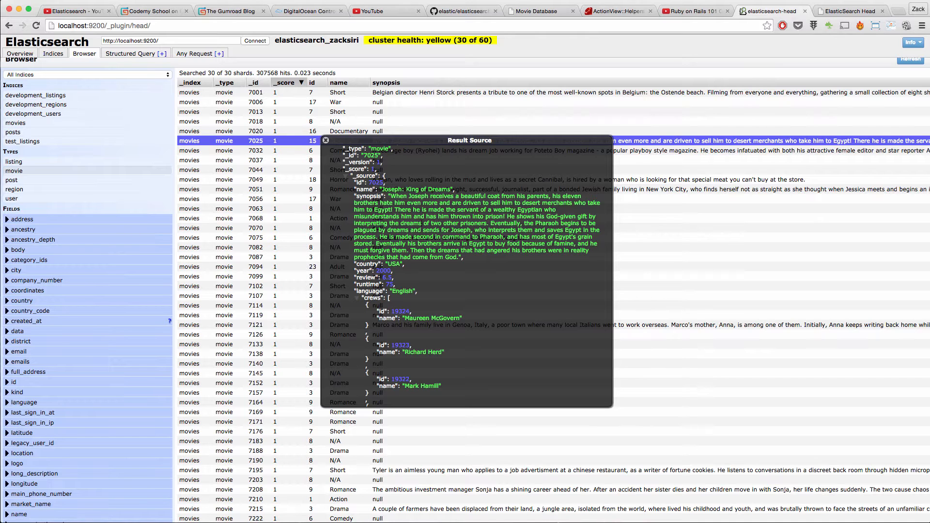
mouse_move(421, 226)
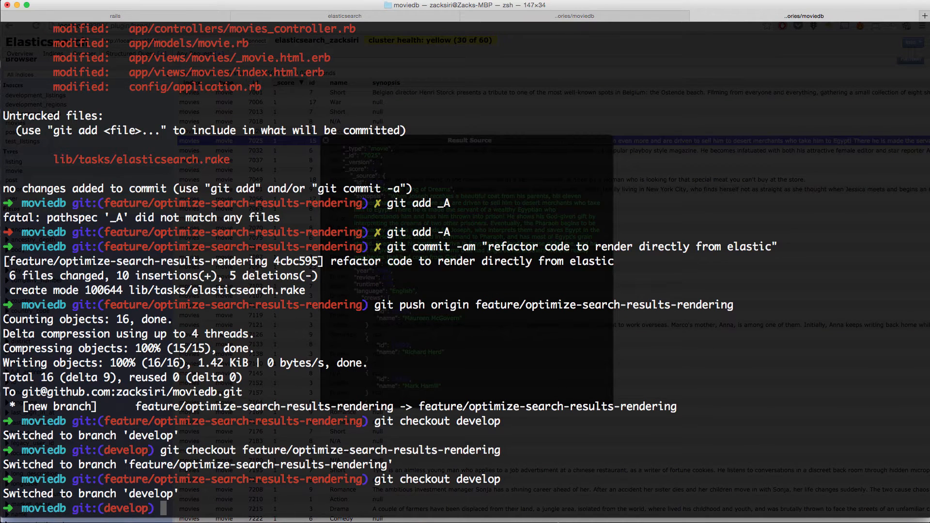
Check out the feature/optimize-search-results-rendering branch after pushing the refactor commit
type("git checkout feature/optimize-search-results-rendering")
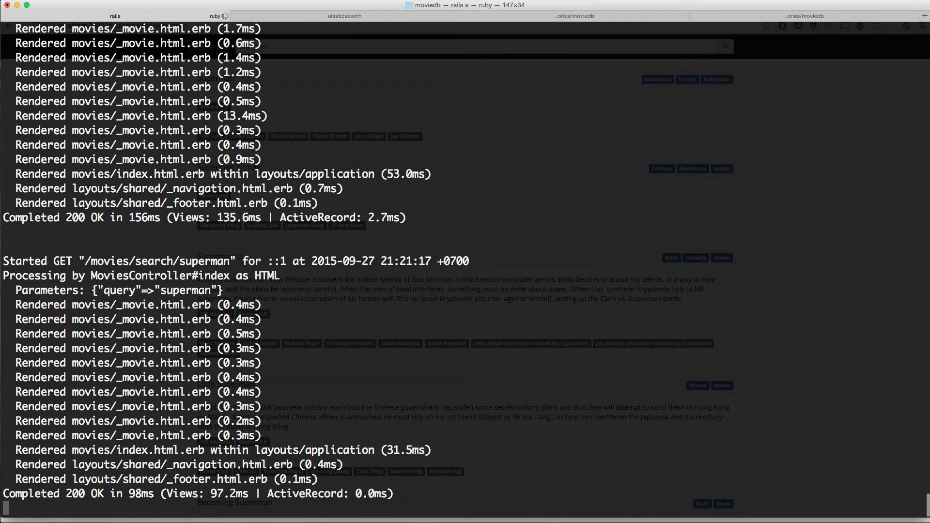
Compare the query-free superman request log against the earlier SQL-heavy request
double_click(371, 493)
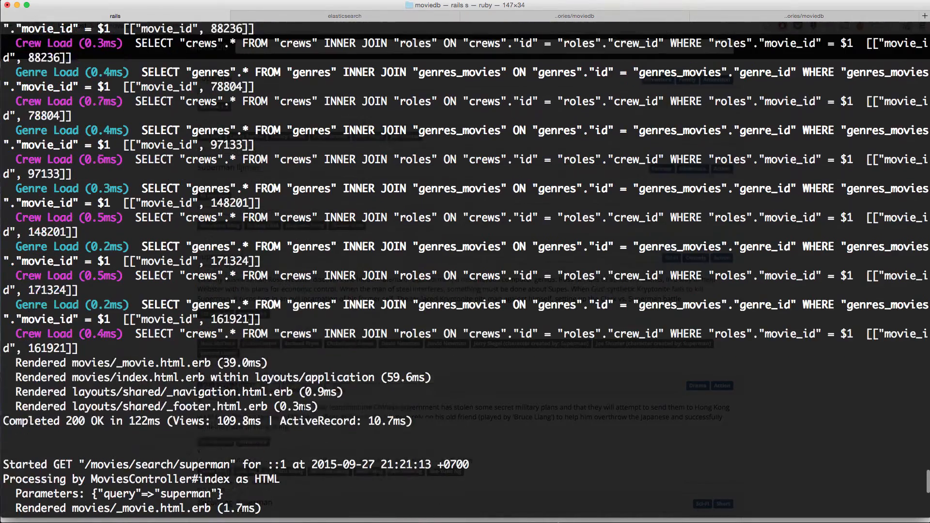
scroll("down", 3)
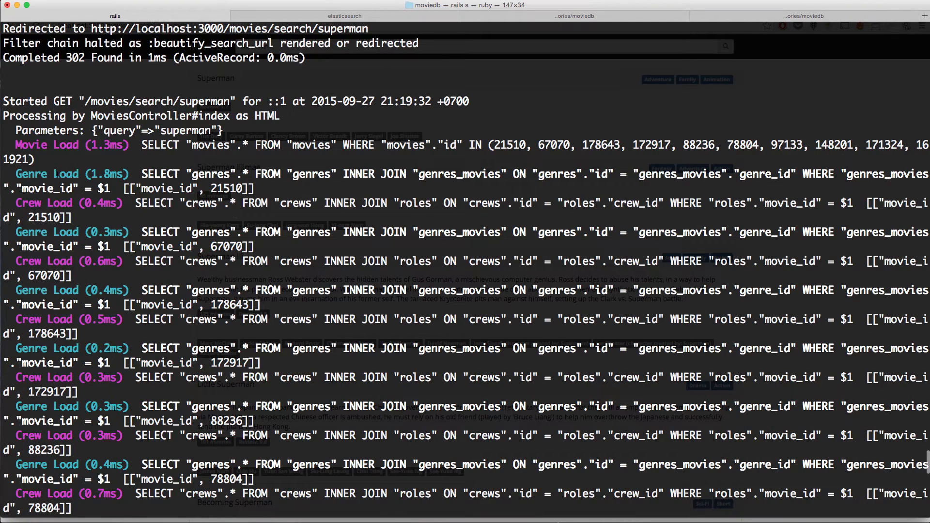
scroll("down", 3)
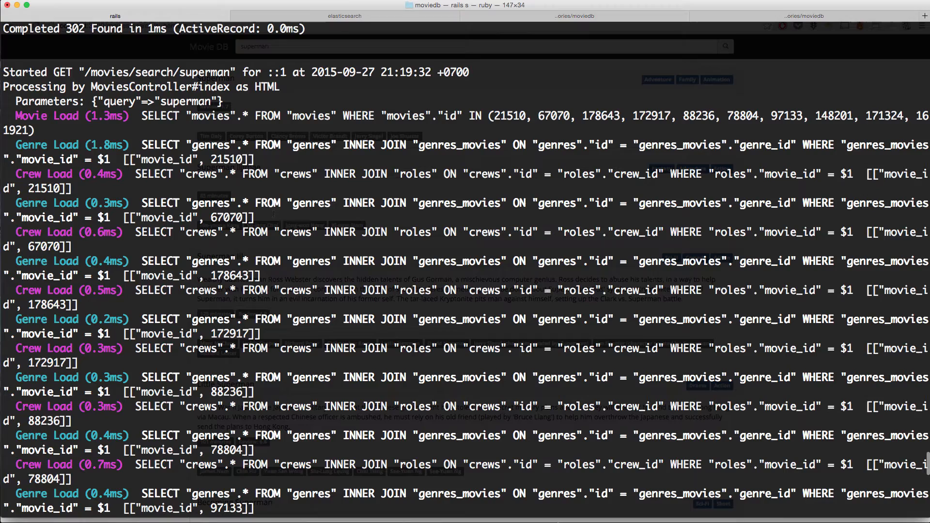
scroll("down", 3)
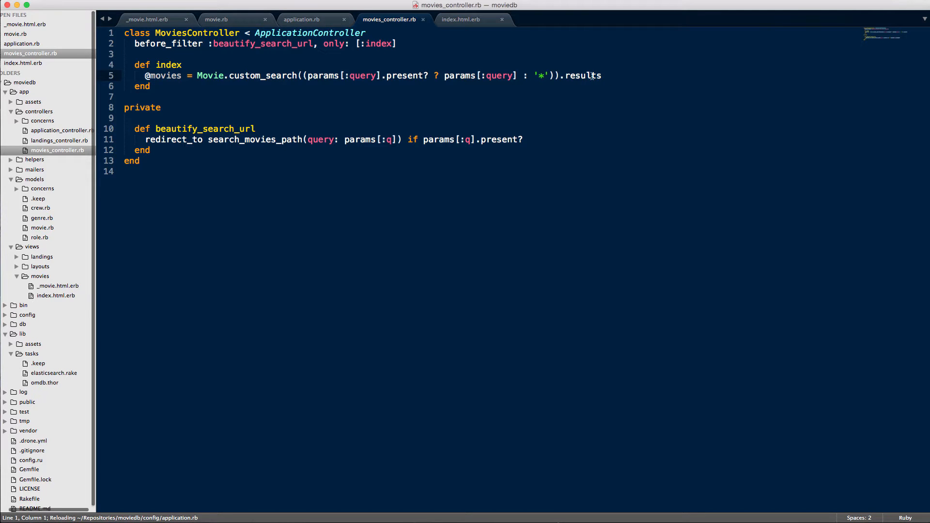
Review the movies controller's index action loading Movie.custom_search results
left_click_drag(562, 76, 602, 75)
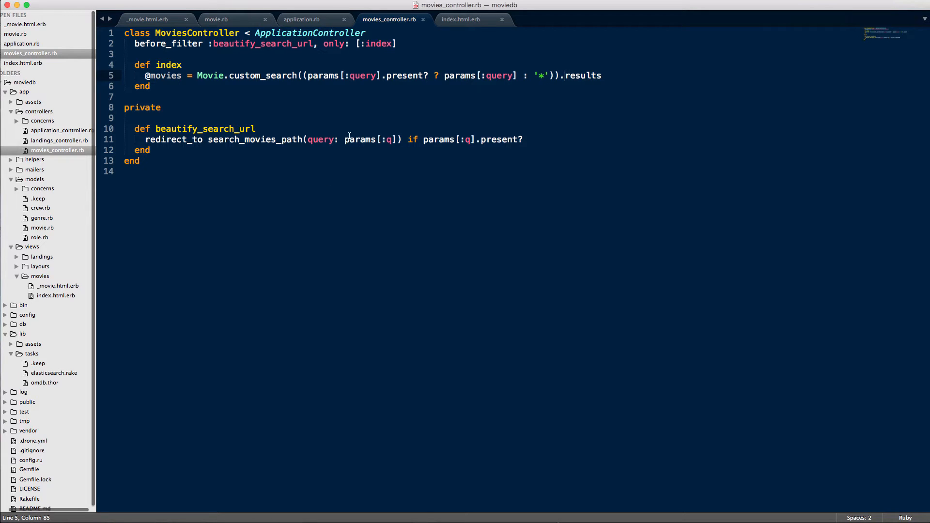
mouse_move(41, 227)
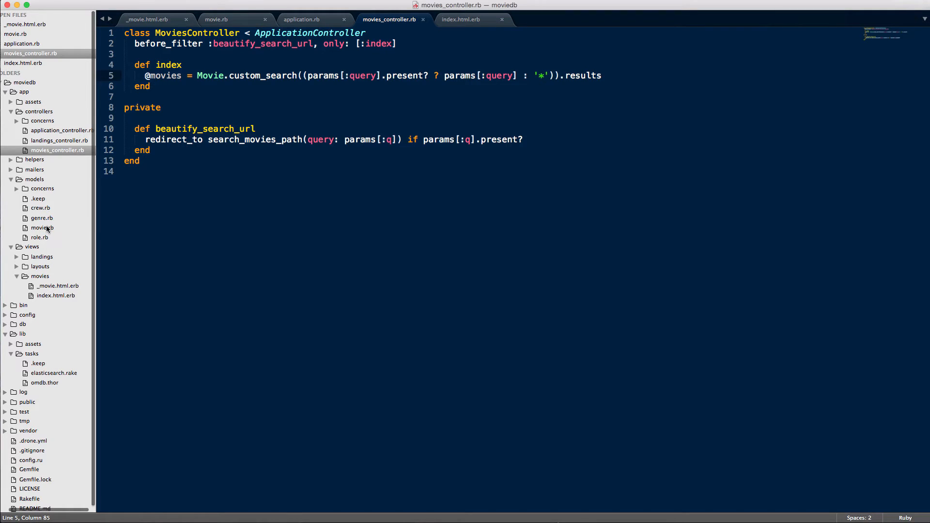
View models/movie.rb with its Elasticsearch mapping, as_indexed_json and custom_search
left_click(215, 20)
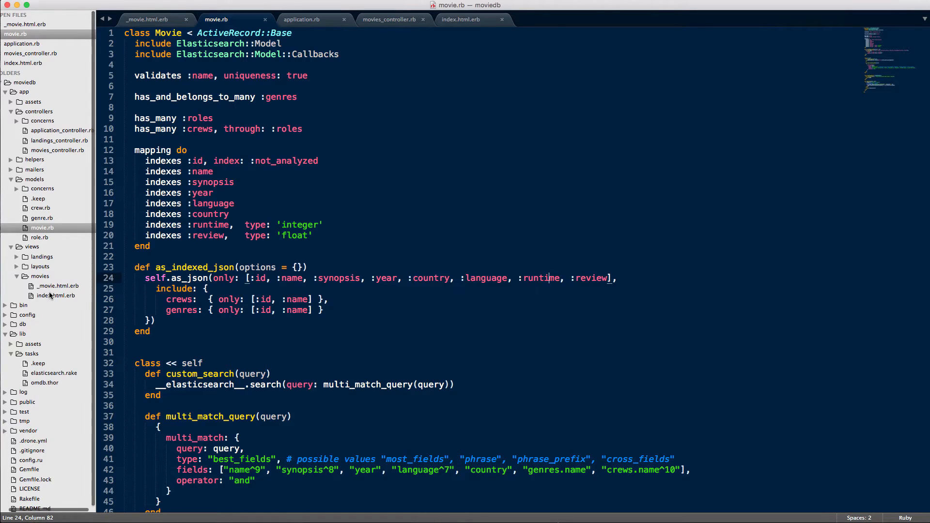
Review index.html.erb and the _movie.html.erb partial, then return to Chrome's superman results
left_click(459, 20)
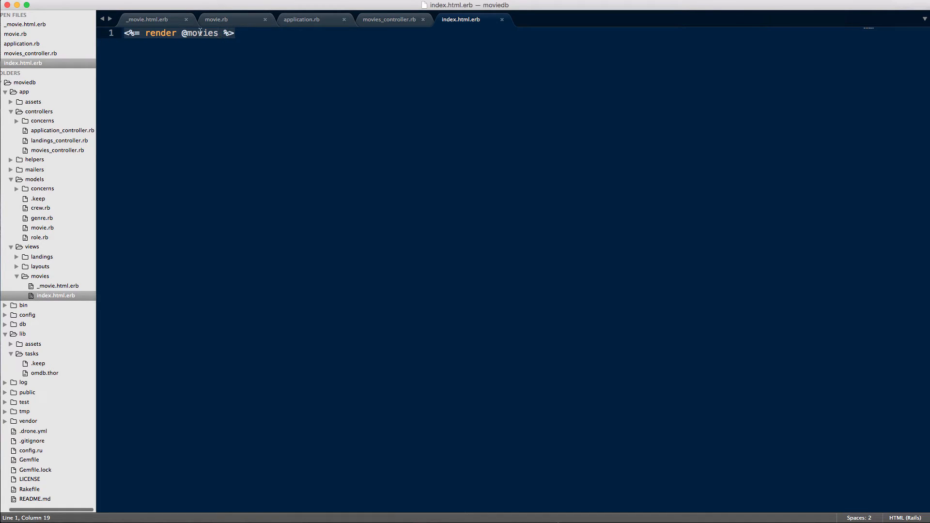
left_click(154, 20)
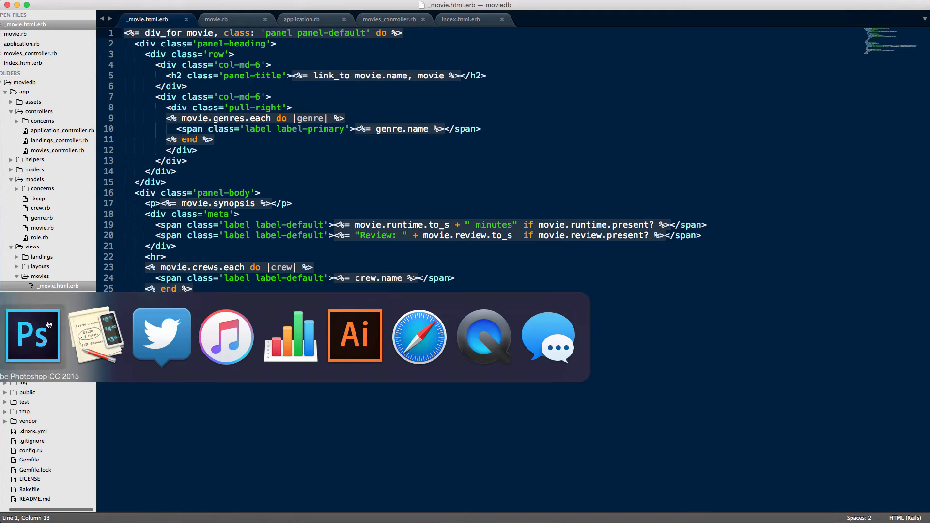
right_click(386, 103)
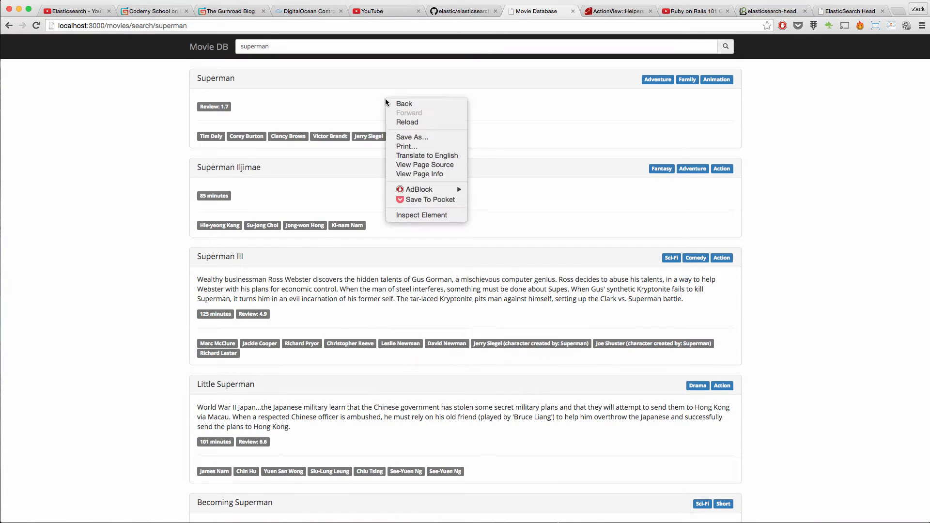
Inspect the results page markup showing movie panel divs such as movie_21510
left_click(421, 215)
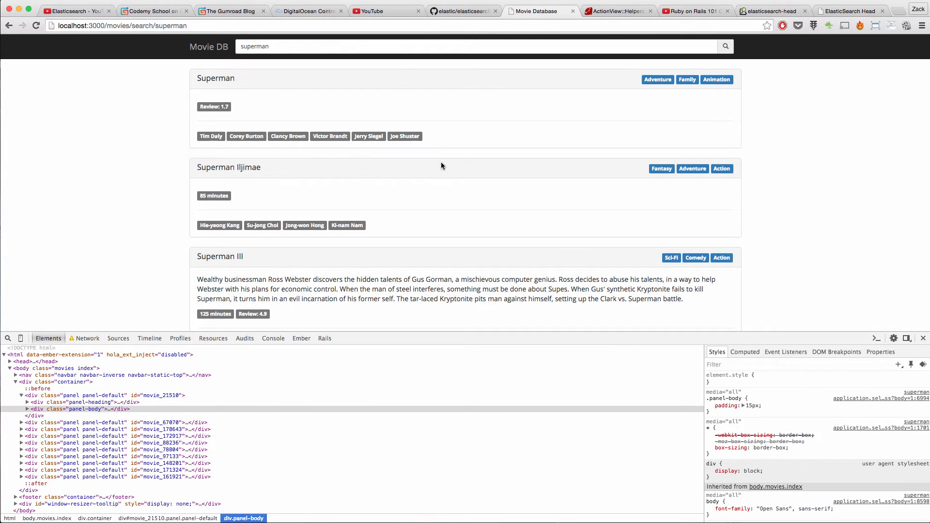
mouse_move(462, 109)
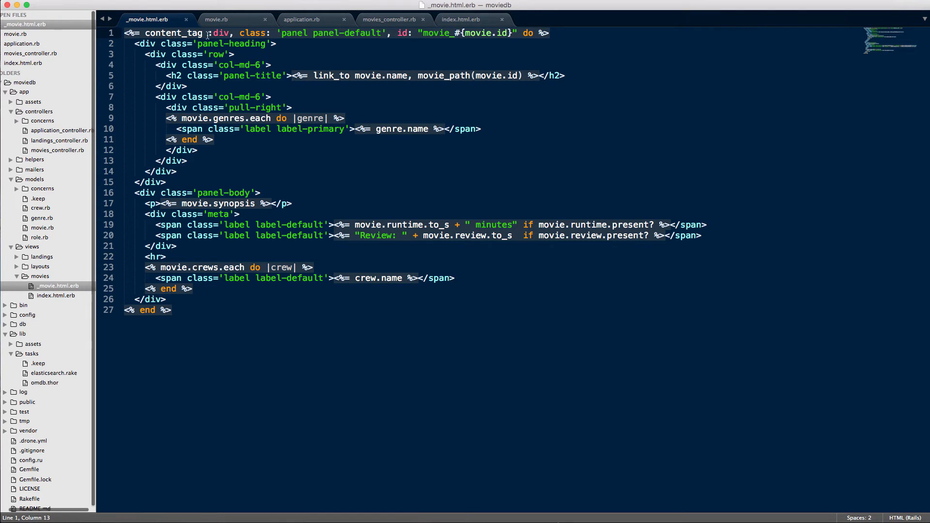
left_click_drag(396, 33, 516, 33)
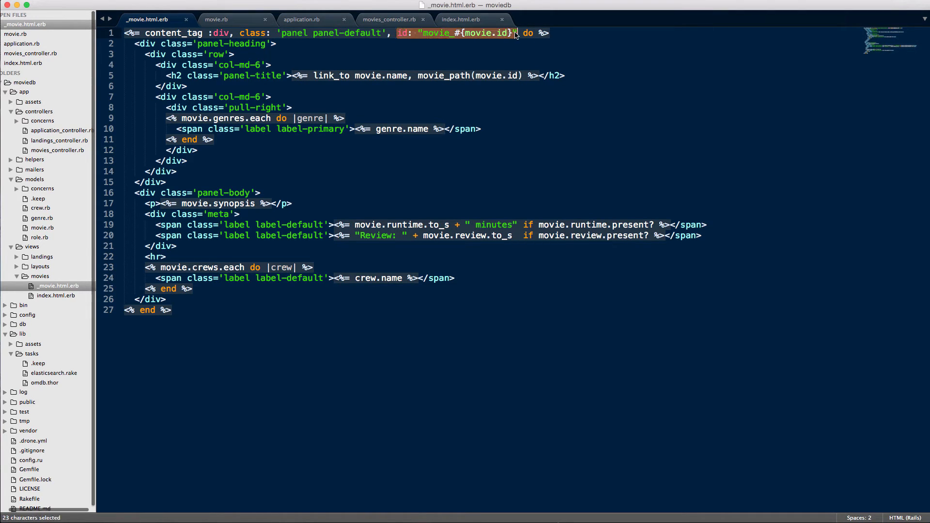
left_click(414, 33)
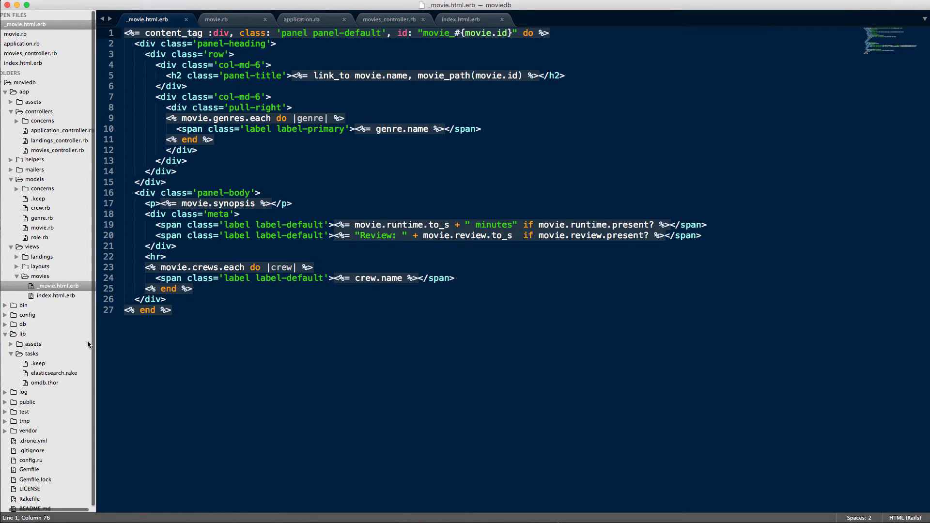
left_click(460, 19)
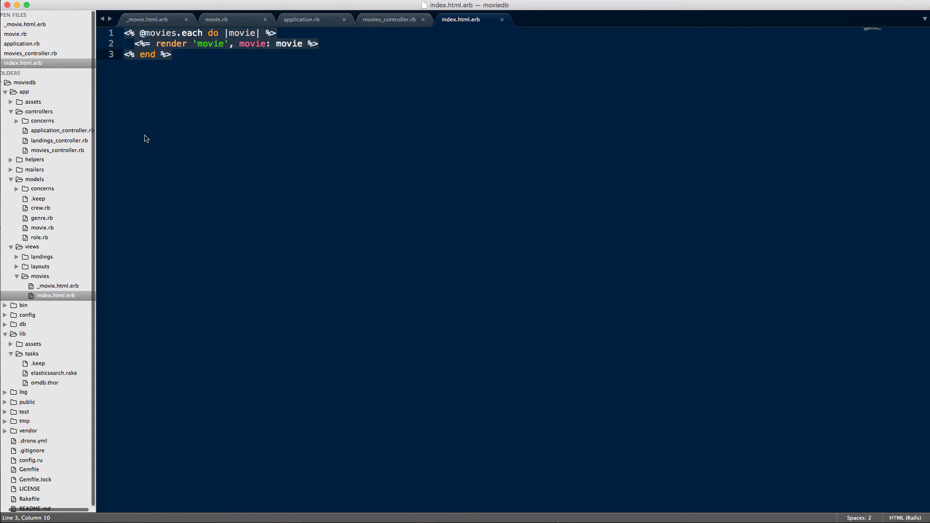
Review movies_controller.rb, then return to Chrome's superman results with developer tools
left_click(388, 20)
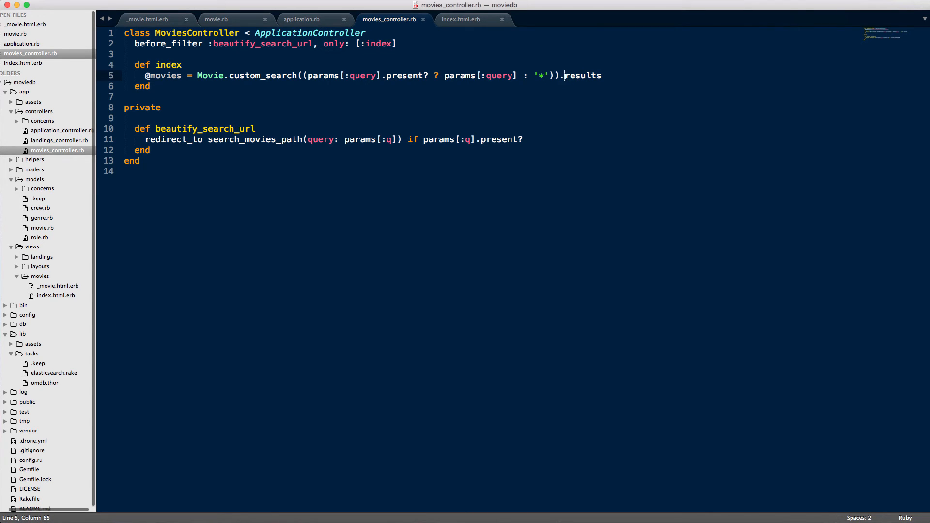
left_click(603, 76)
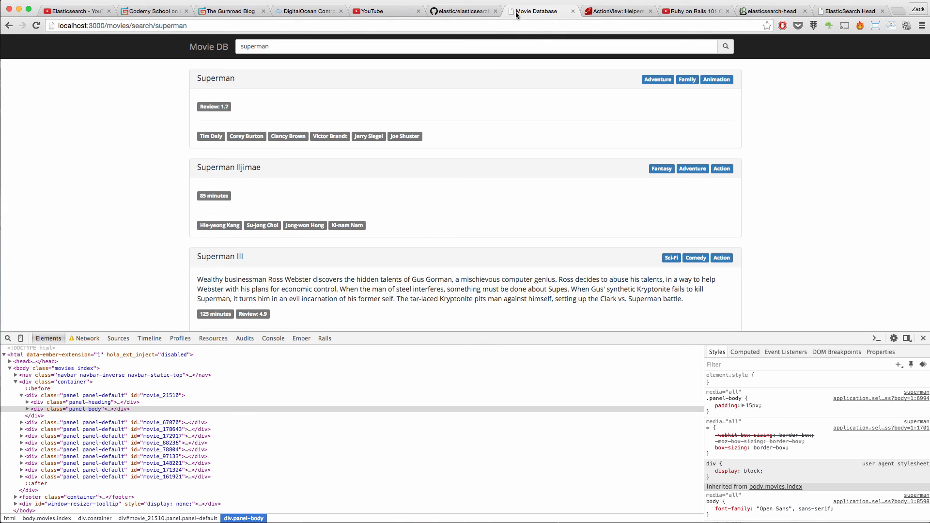
mouse_move(528, 17)
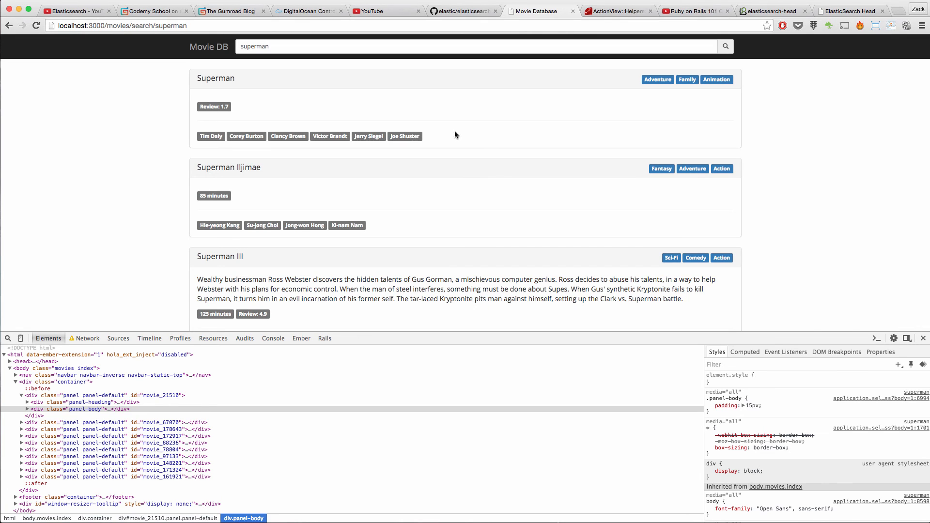
mouse_move(558, 67)
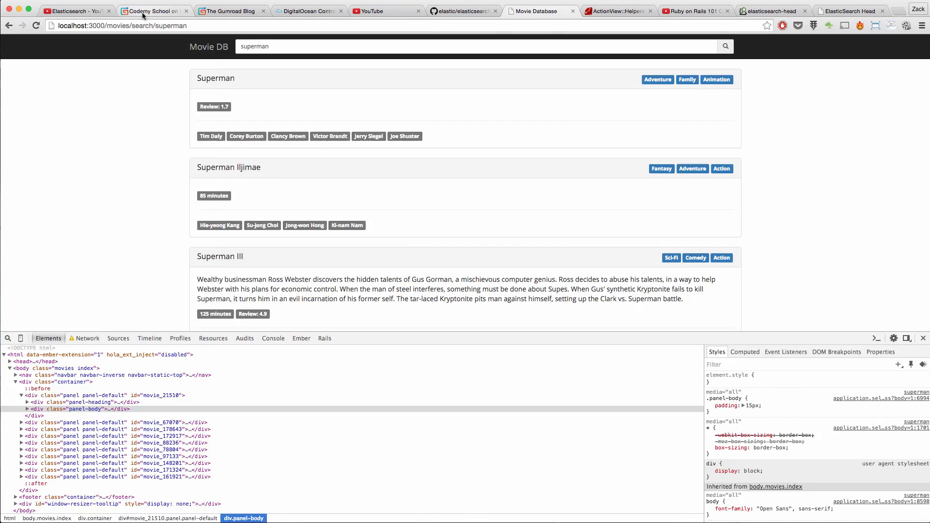
Switch Chrome to the Codemy School Gumroad profile tab
left_click(151, 11)
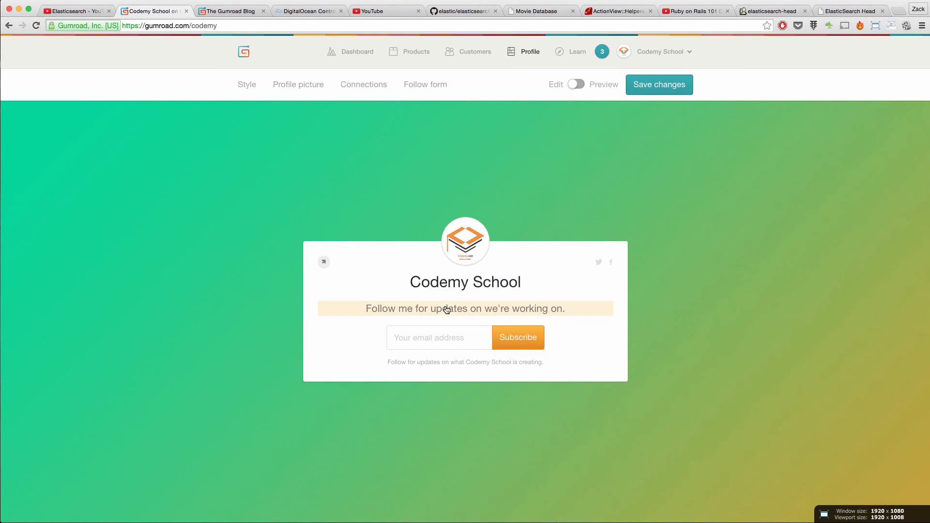
left_click(438, 337)
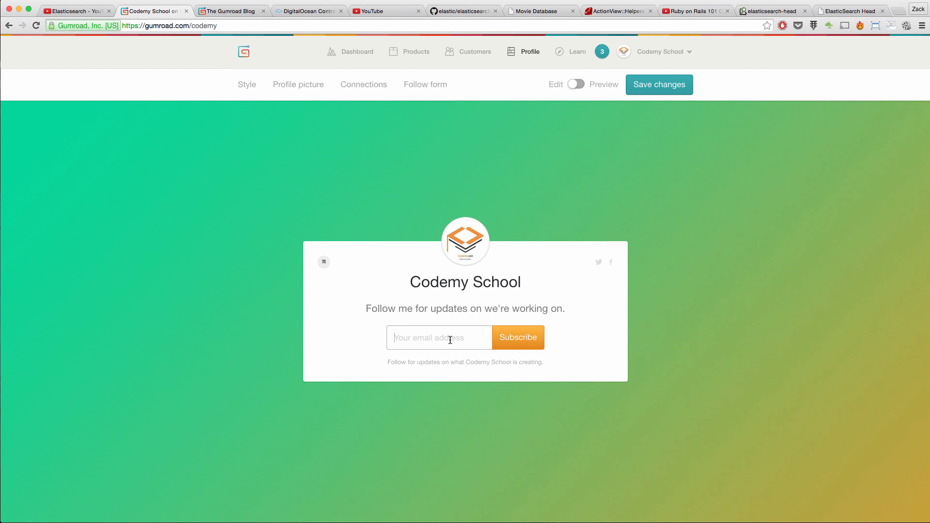
mouse_move(446, 338)
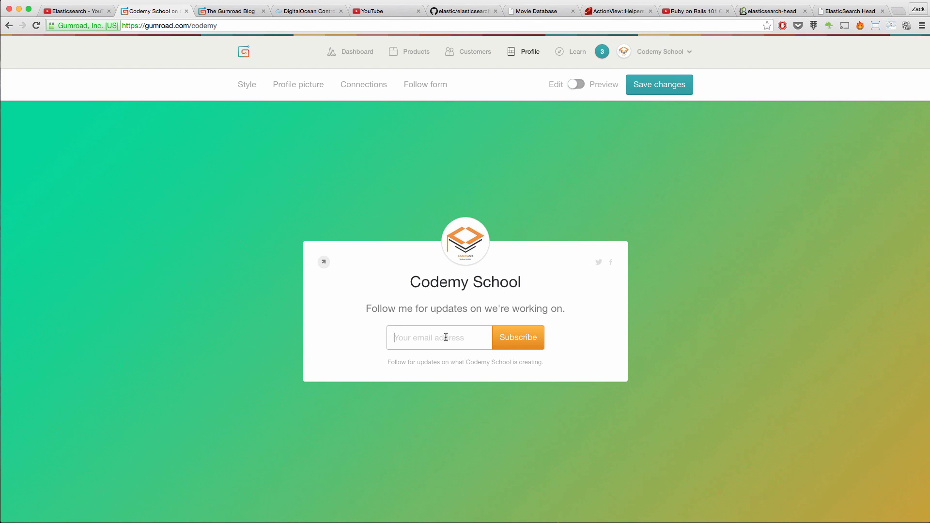